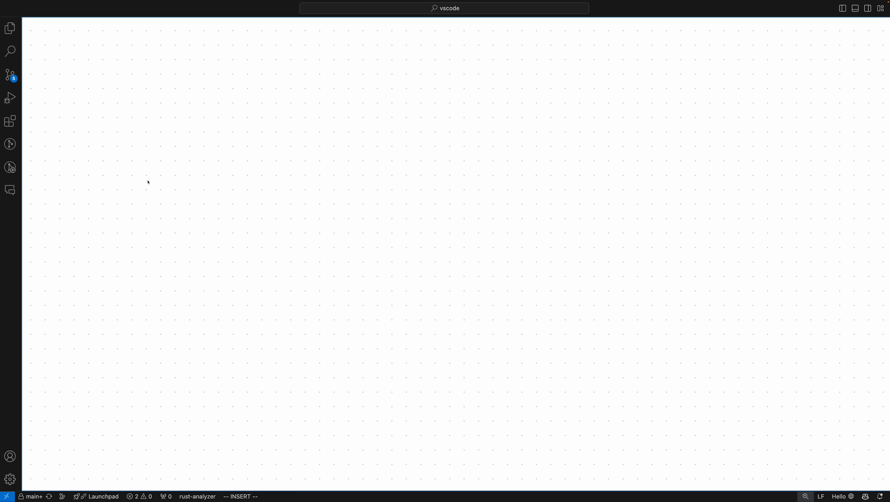
Search the project files for names matching 'editor'
{"action": "type", "text": "editor"}
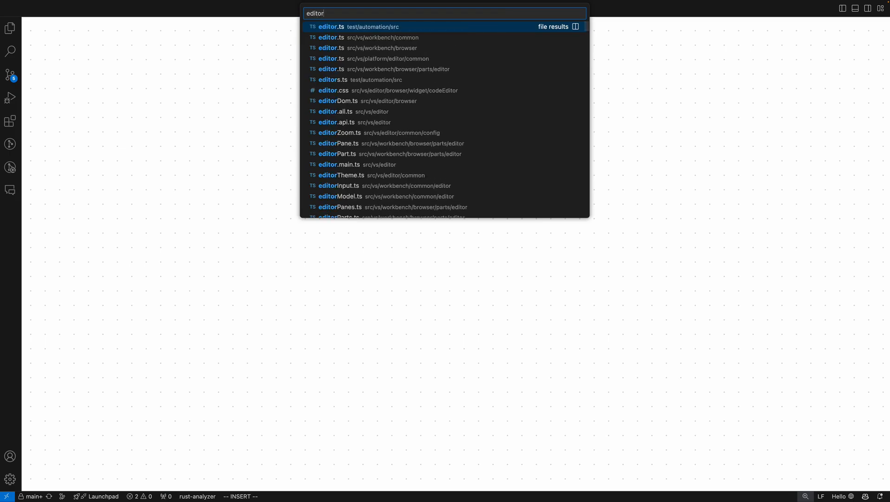
Narrow the results with 'ser', open editorService.ts on the canvas and scroll its imports
{"action": "type", "text": "ser"}
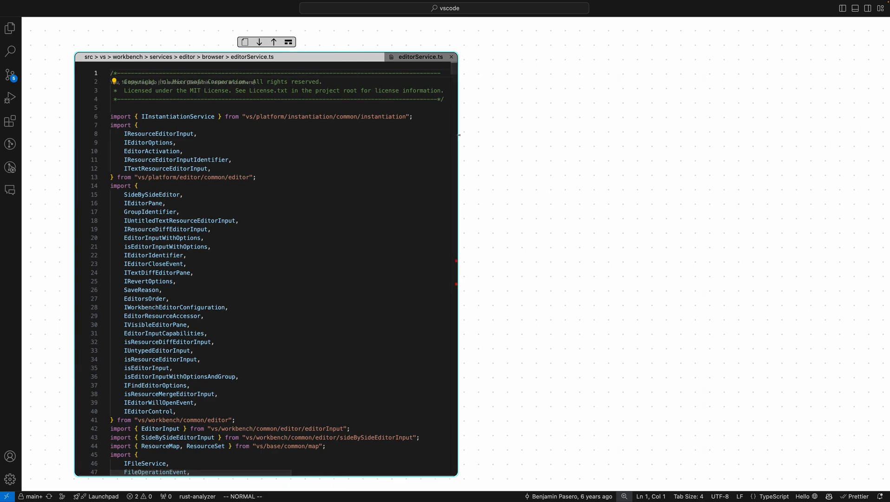
{"action": "scroll", "scroll_direction": "down", "scroll_amount": 3}
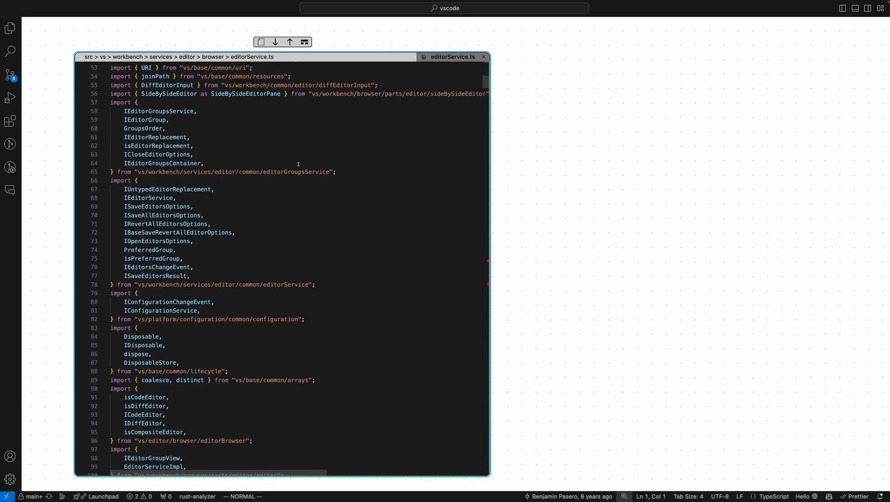
{"action": "scroll", "scroll_direction": "down", "scroll_amount": 3}
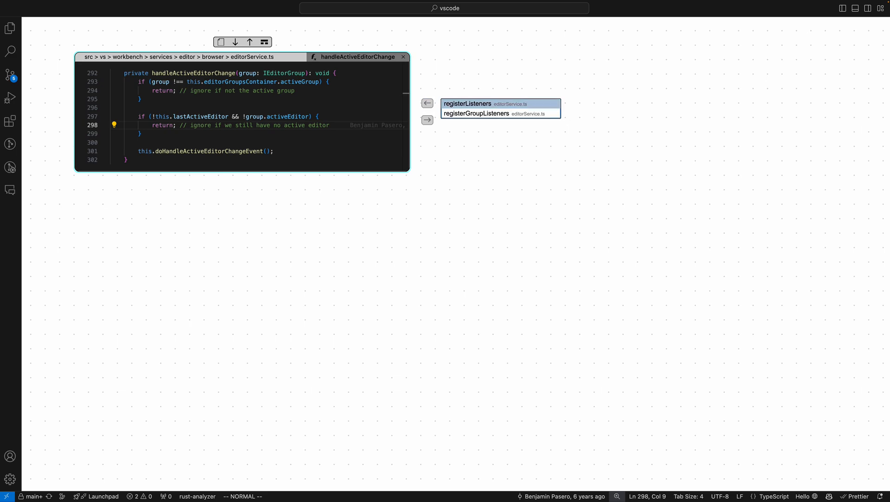
Open registerListeners, the caller of handleActiveEditorChange, in a connected pane
{"action": "left_click", "coordinate": [469, 103]}
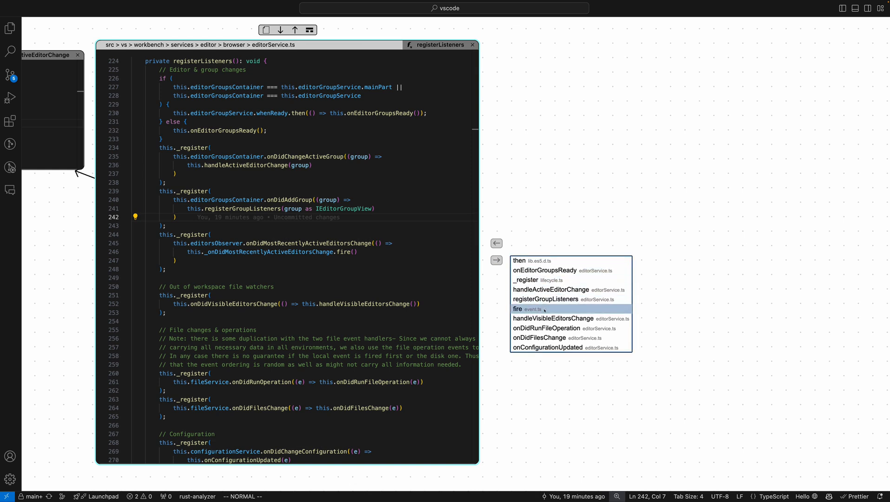
Open the callee onDidRunFileOperation in a new pane beside registerListeners
{"action": "left_click", "coordinate": [545, 328]}
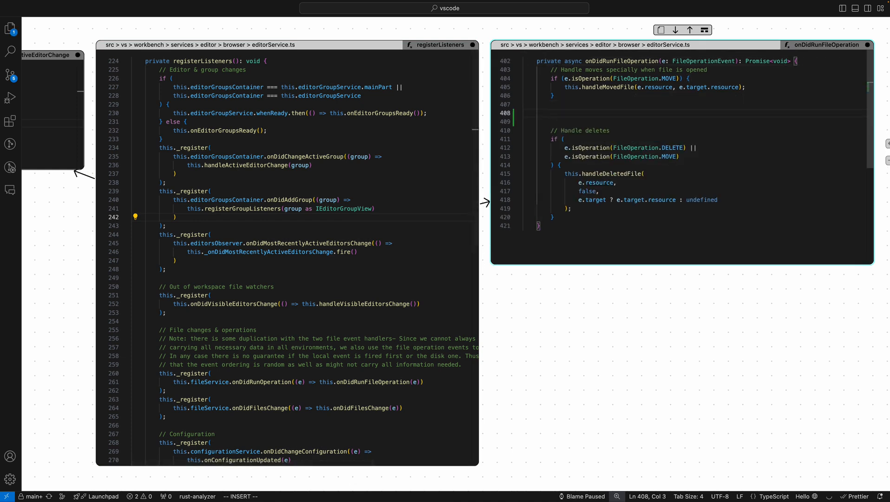
Add an if on FileOperation.CREATE calling this.handleCreatedFile(e.target.resource)
{"action": "type", "text": "if (e.isOperation(FileOperation.CREATE"}
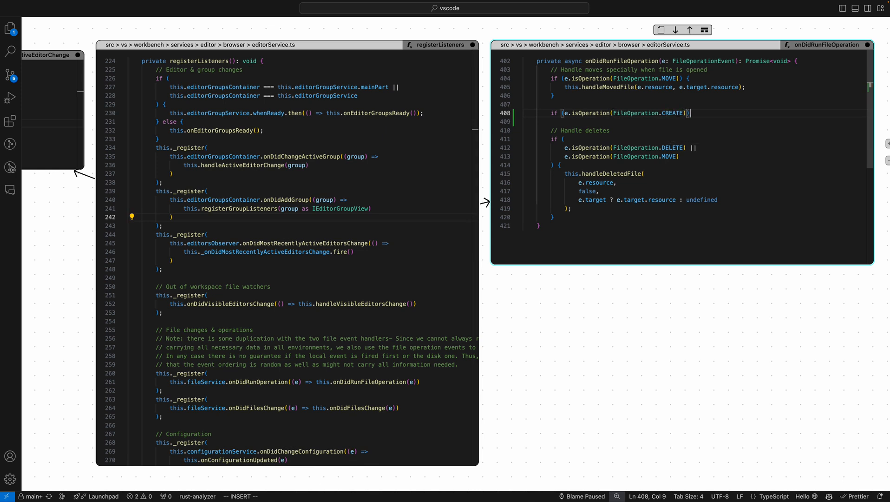
{"action": "type", "text": "this.handleCreatedFile("}
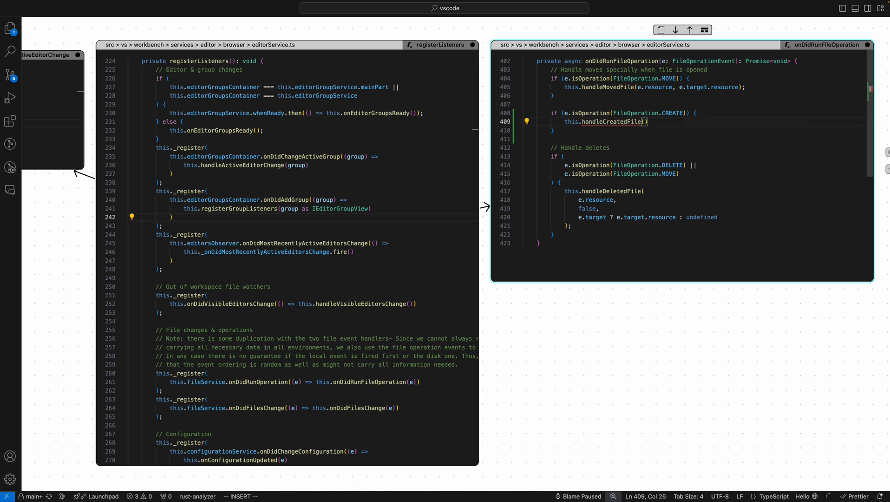
{"action": "type", "text": "e.target.resource);"}
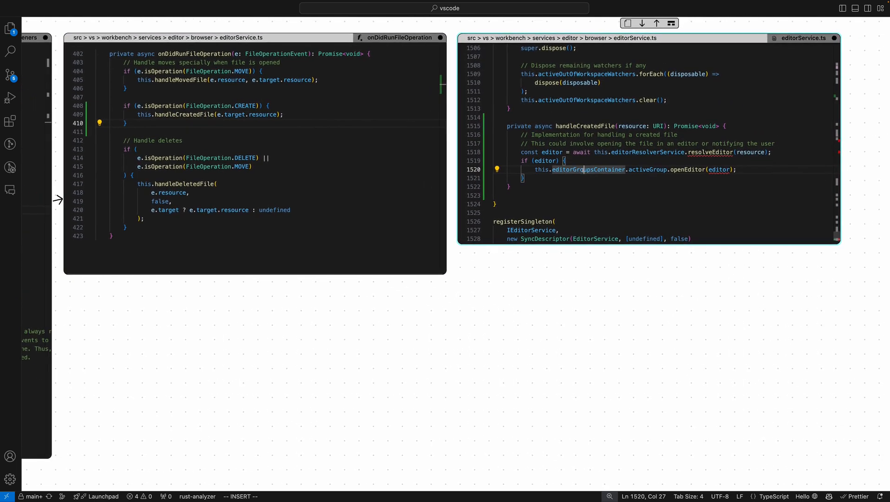
{"action": "mouse_move", "coordinate": [588, 169]}
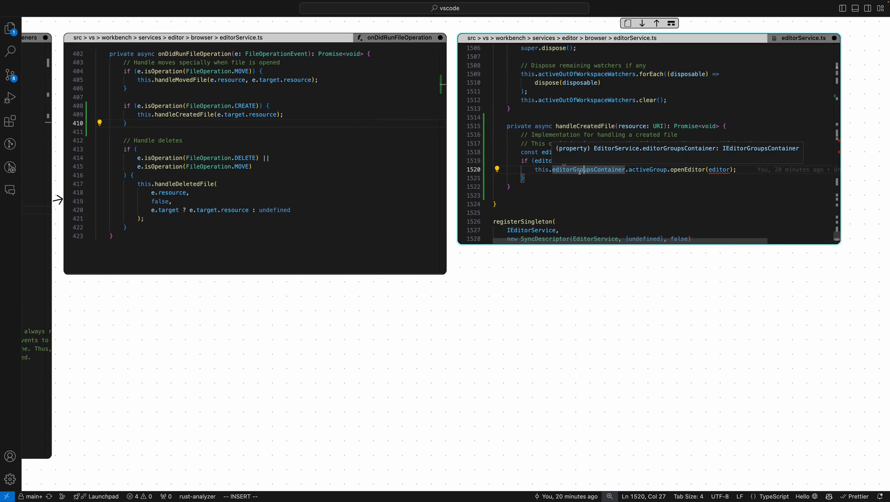